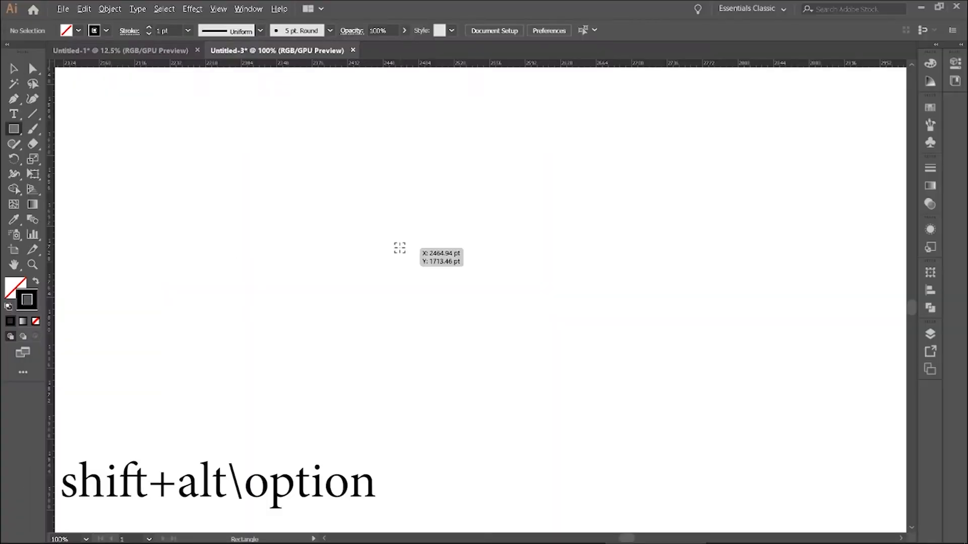
Draw a square and a centred circle, then rotate the square 45° into a diamond
{"action": "left_click_drag", "start_coordinate": [399, 247], "coordinate": [467, 303]}
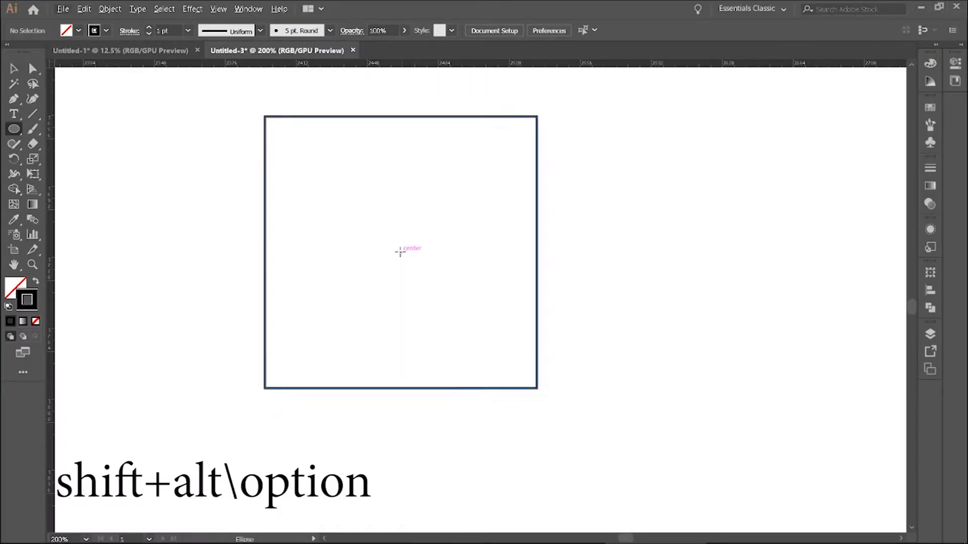
{"action": "left_click_drag", "start_coordinate": [400, 251], "coordinate": [526, 348]}
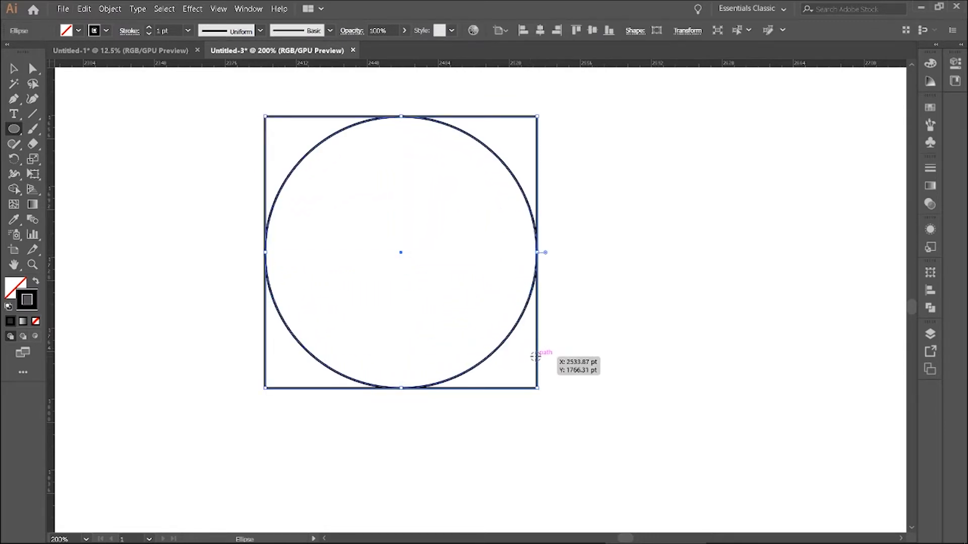
{"action": "left_click", "coordinate": [15, 69]}
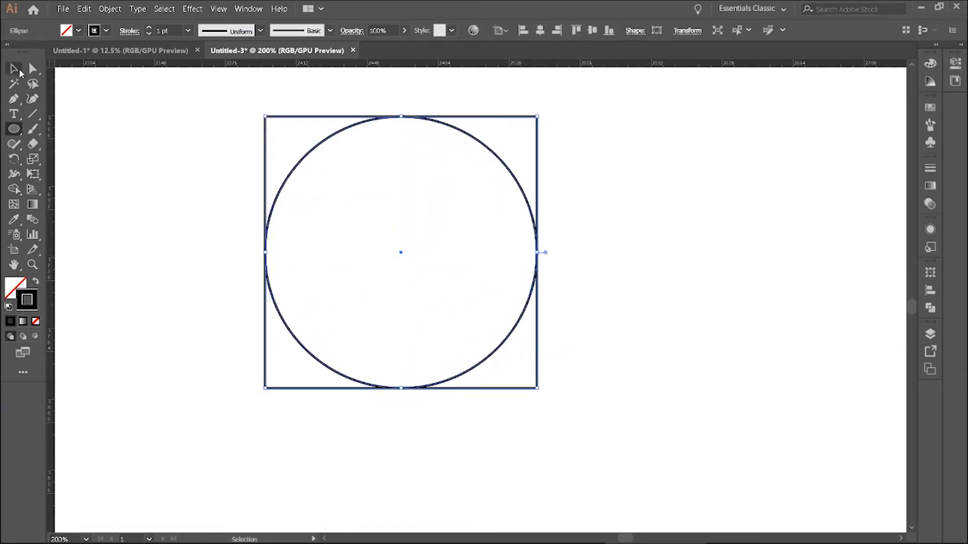
{"action": "key", "text": "shift"}
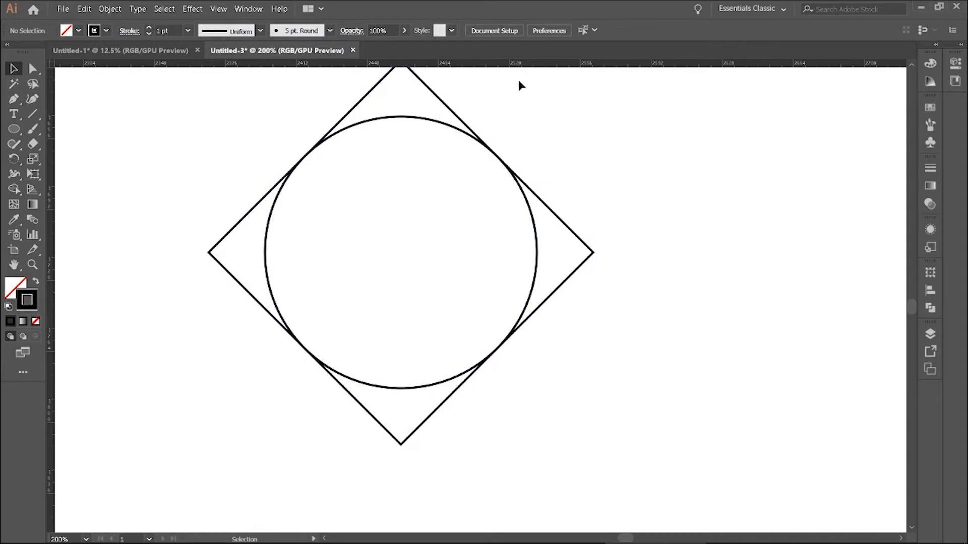
Add a horizontal centre guide and drag the circle's right anchor out to the diamond's tip
{"action": "key", "text": "ctrl+r"}
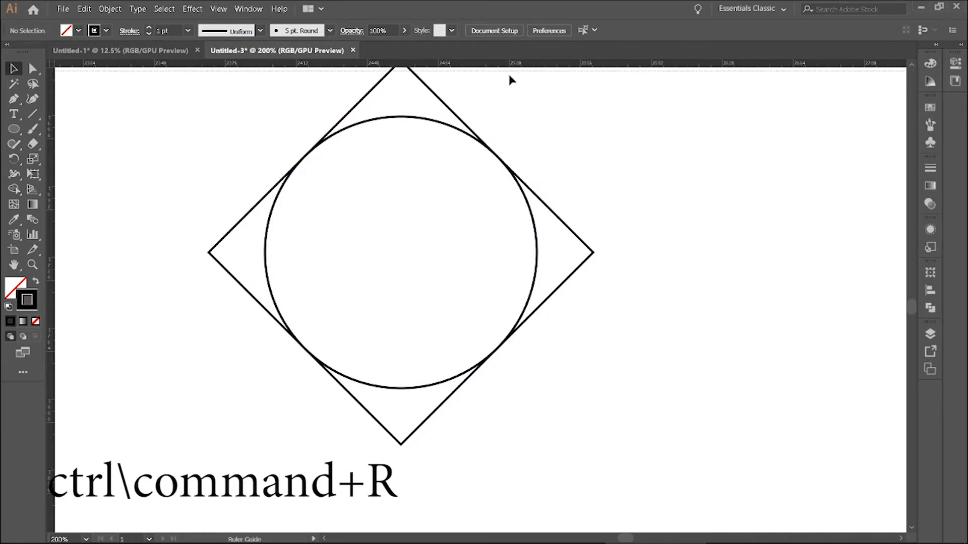
{"action": "key", "text": "ctrl+r"}
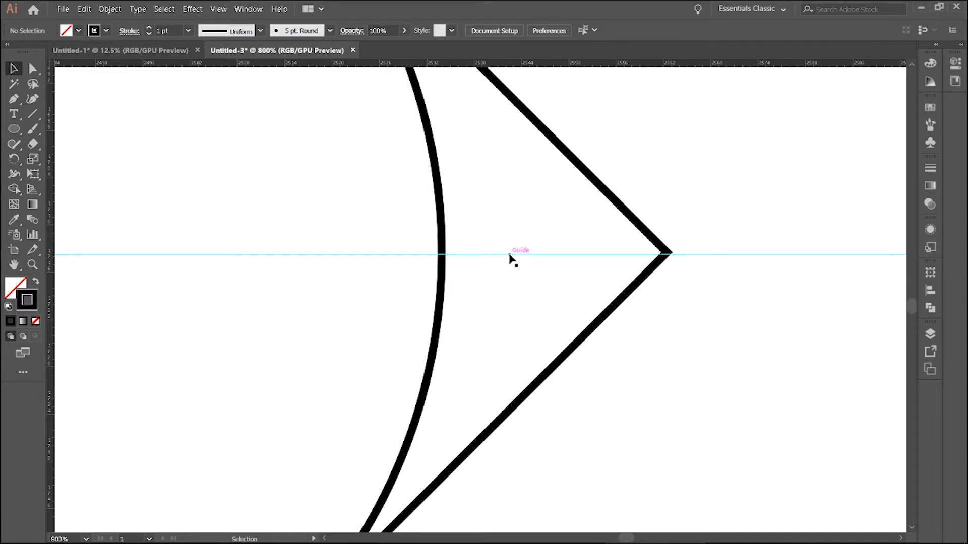
{"action": "right_click", "coordinate": [509, 250]}
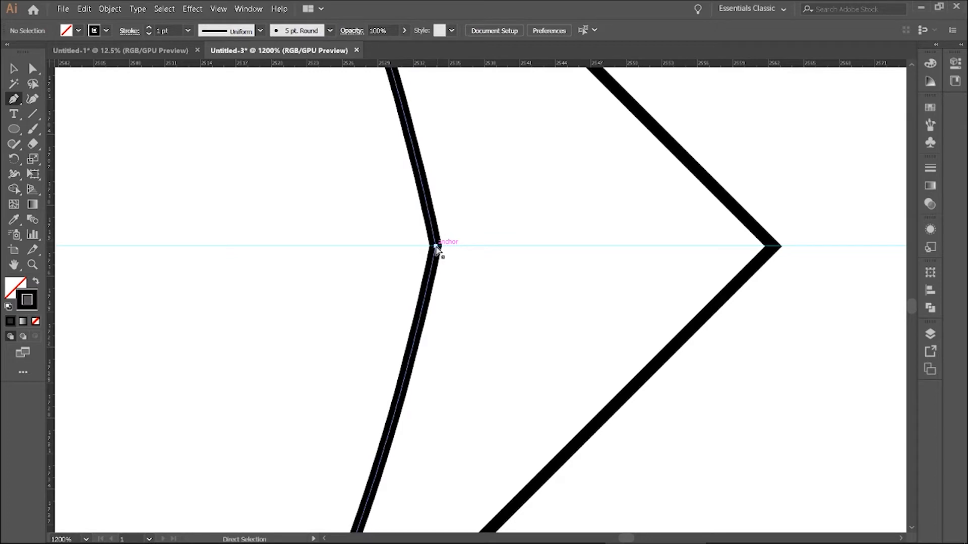
{"action": "left_click_drag", "start_coordinate": [431, 247], "coordinate": [775, 247]}
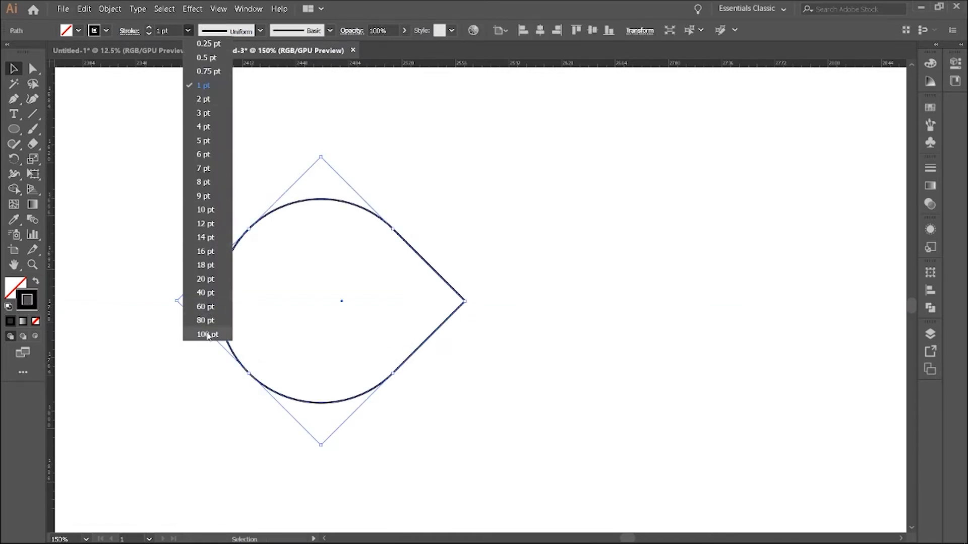
Set the teardrop's stroke weight to 100 pt, then reduce it to 60 pt
{"action": "left_click", "coordinate": [207, 334]}
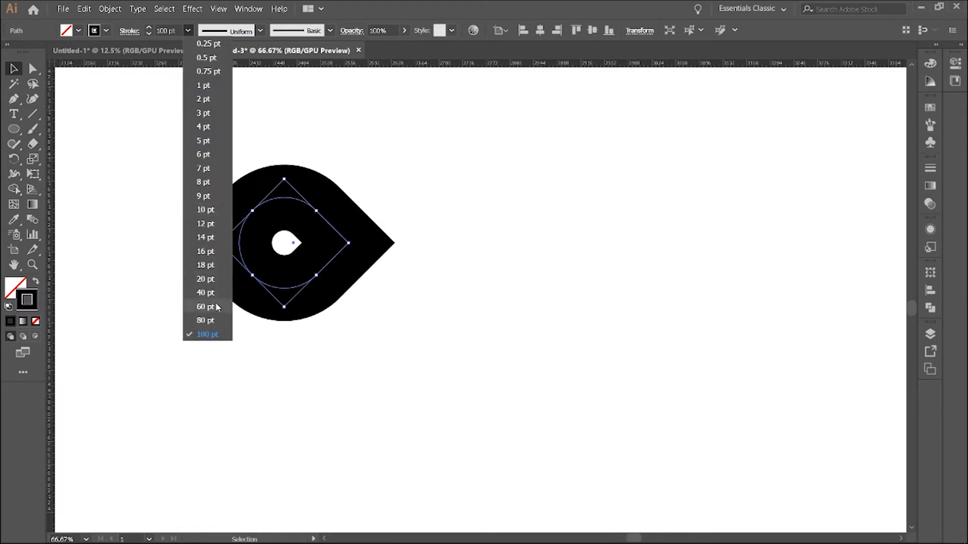
{"action": "left_click", "coordinate": [206, 320]}
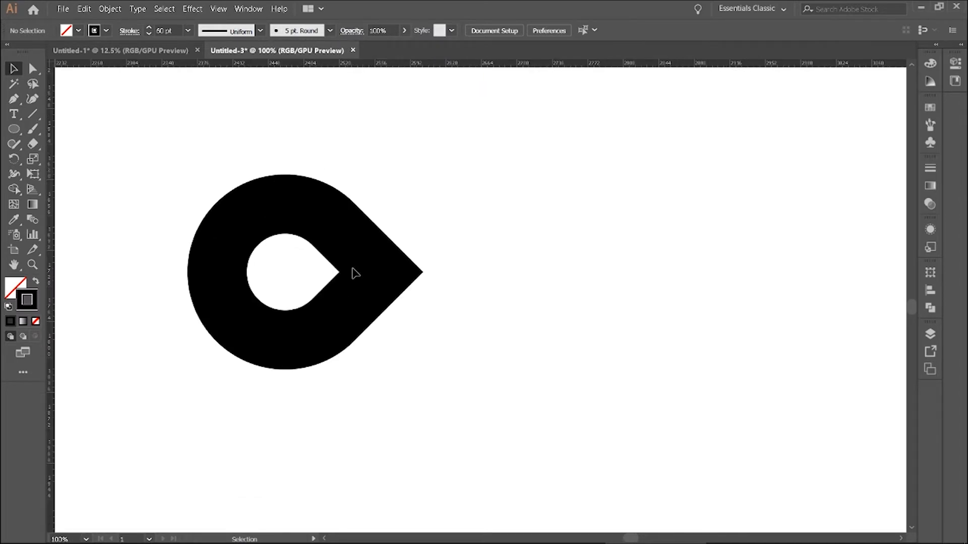
Reflect a vertical copy of the teardrop beside the original, checking placement in Outline view
{"action": "right_click", "coordinate": [355, 273]}
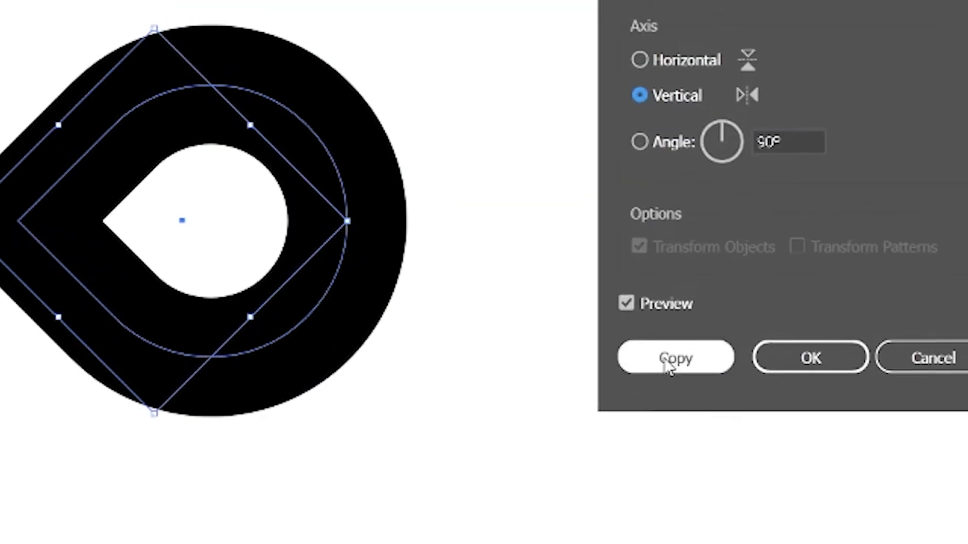
{"action": "left_click", "coordinate": [674, 358]}
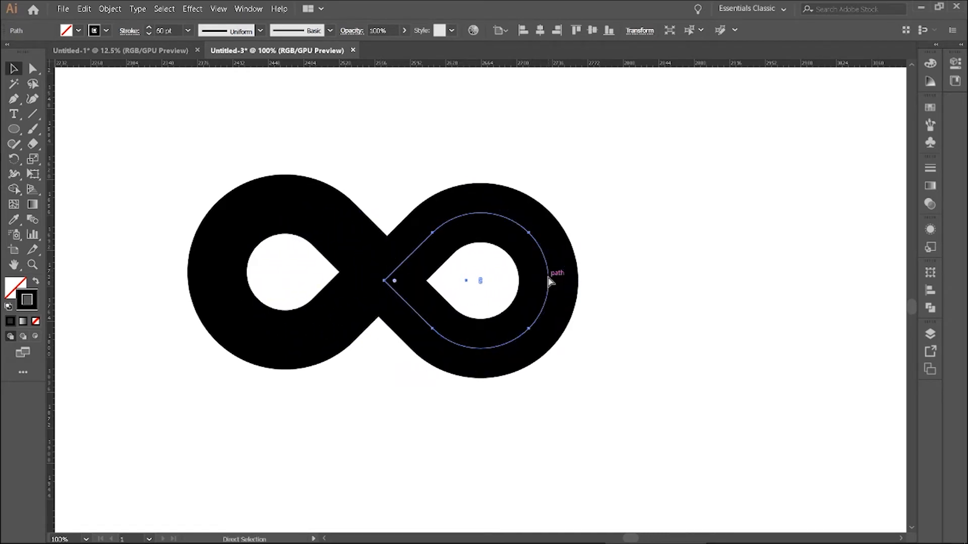
{"action": "key", "text": "ctrl+y"}
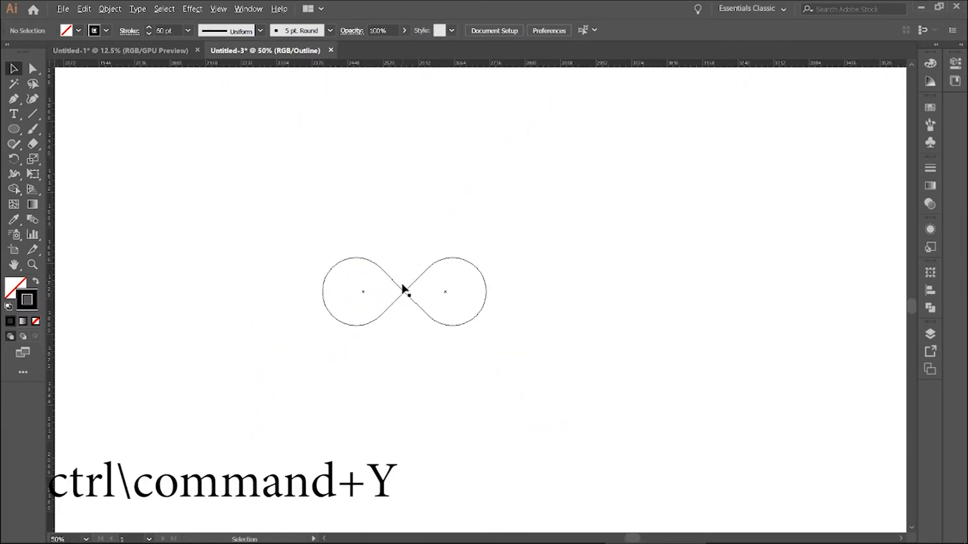
{"action": "key", "text": "ctrl+y"}
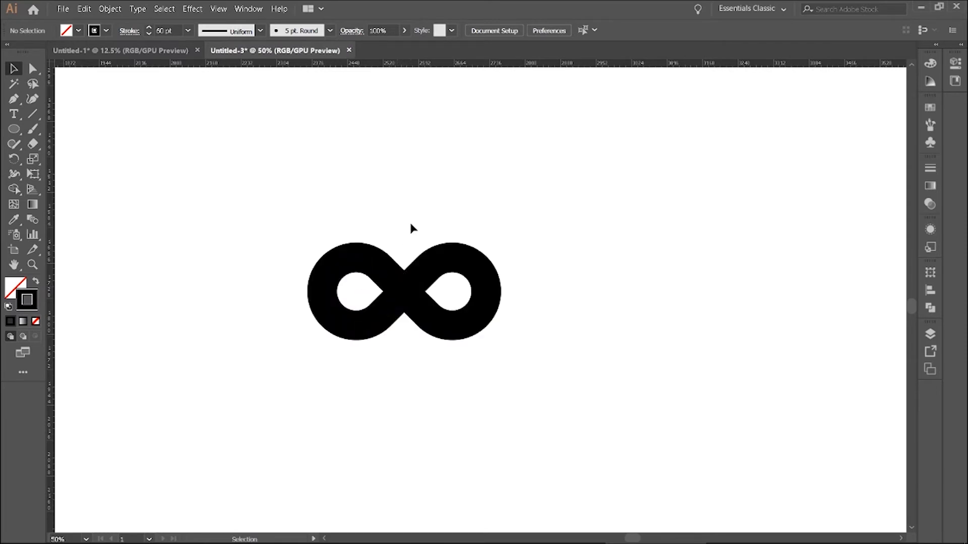
{"action": "key", "text": "ctrl++"}
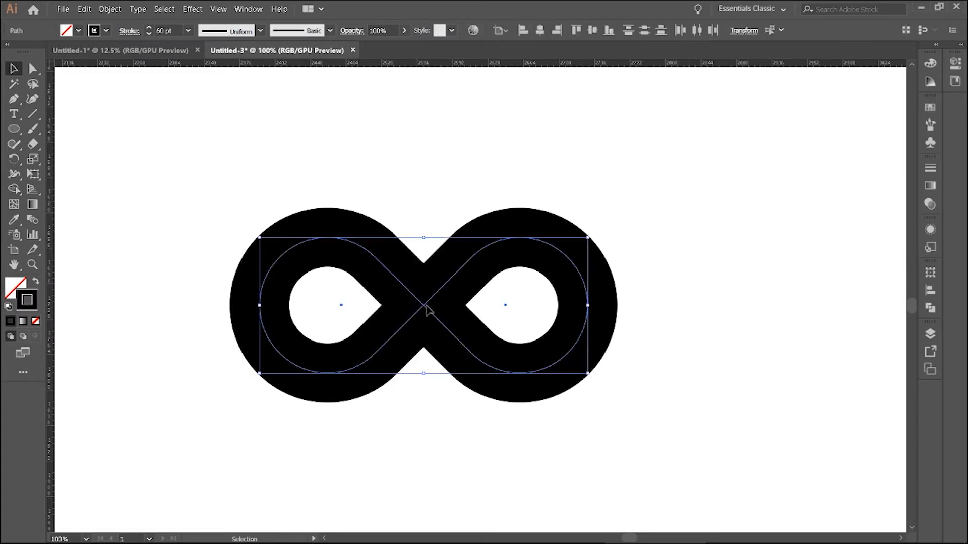
Expand both loops' fill and stroke into shapes and divide them with Pathfinder
{"action": "left_click", "coordinate": [110, 8]}
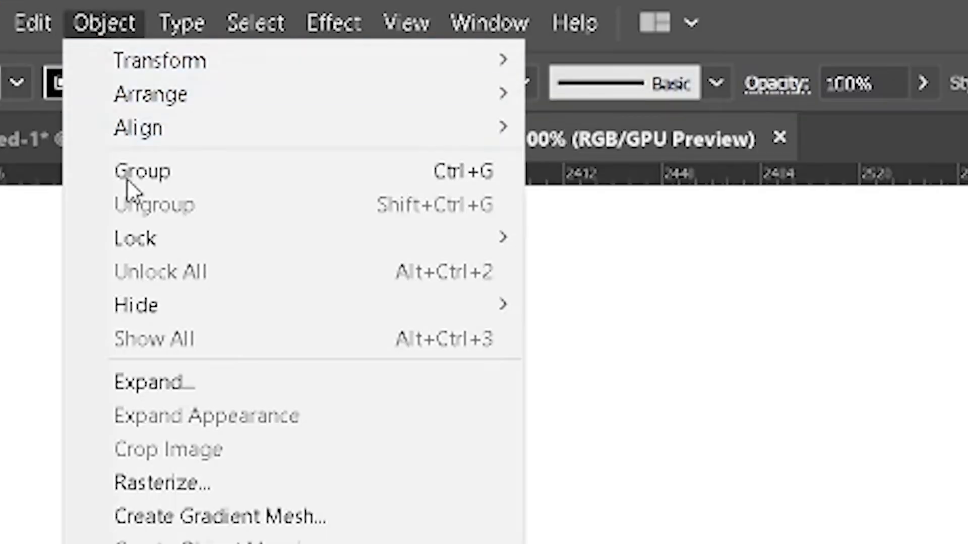
{"action": "left_click", "coordinate": [154, 382]}
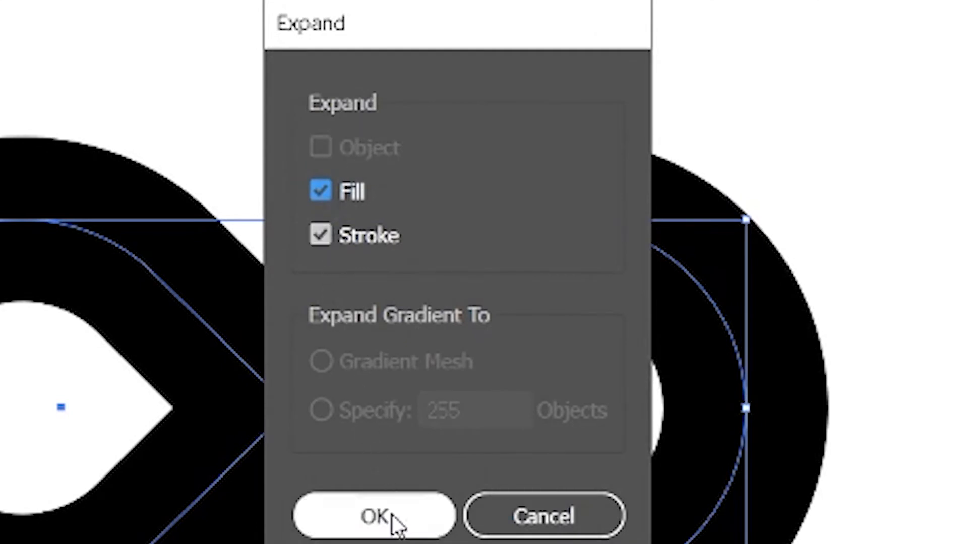
{"action": "left_click", "coordinate": [373, 516]}
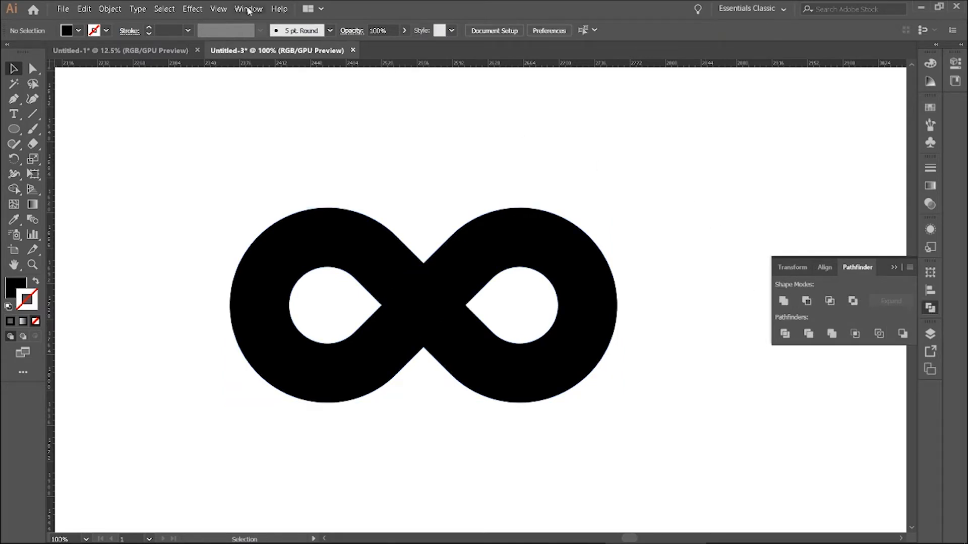
{"action": "left_click", "coordinate": [248, 9]}
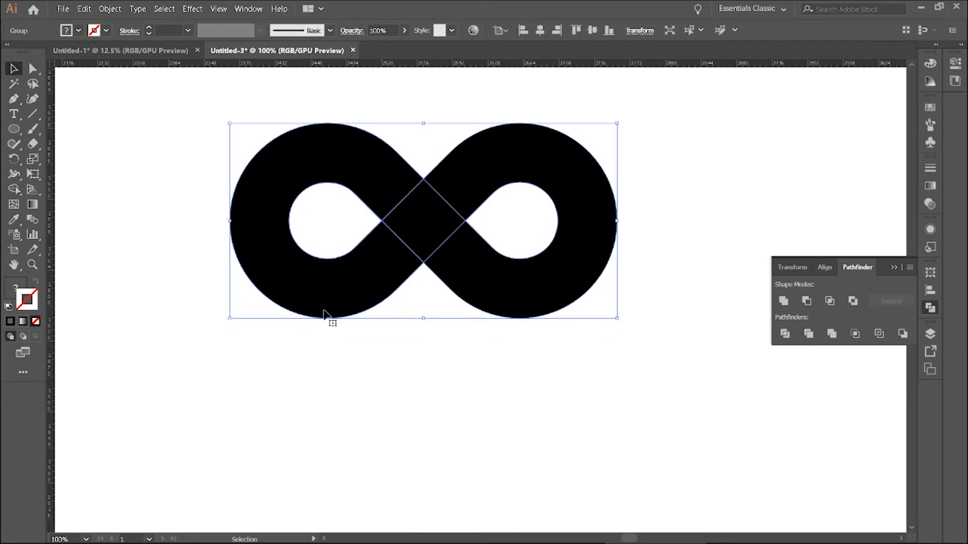
Ungroup the divided pieces and delete the extras, leaving the notched C-shaped loop
{"action": "right_click", "coordinate": [327, 314]}
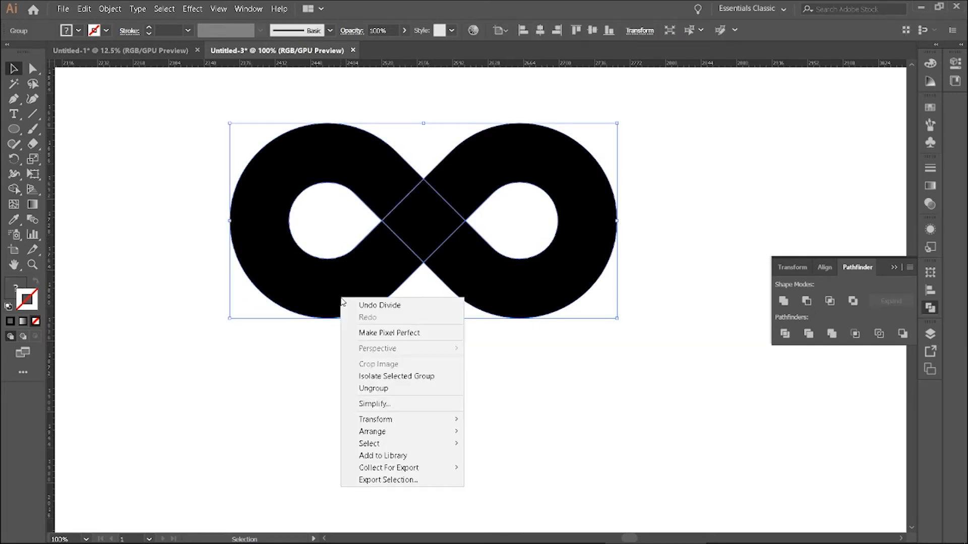
{"action": "left_click", "coordinate": [373, 388]}
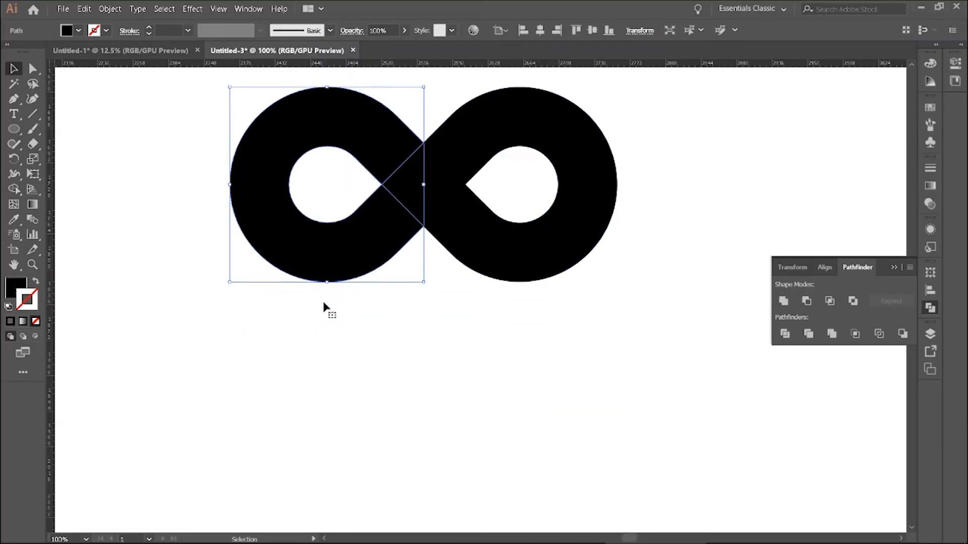
{"action": "left_click_drag", "start_coordinate": [328, 185], "coordinate": [327, 395]}
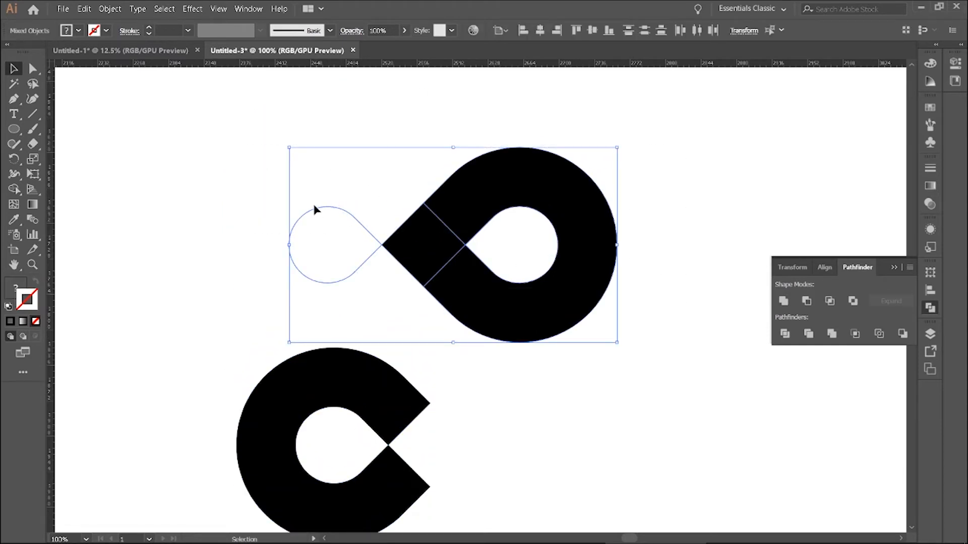
{"action": "key", "text": "Delete"}
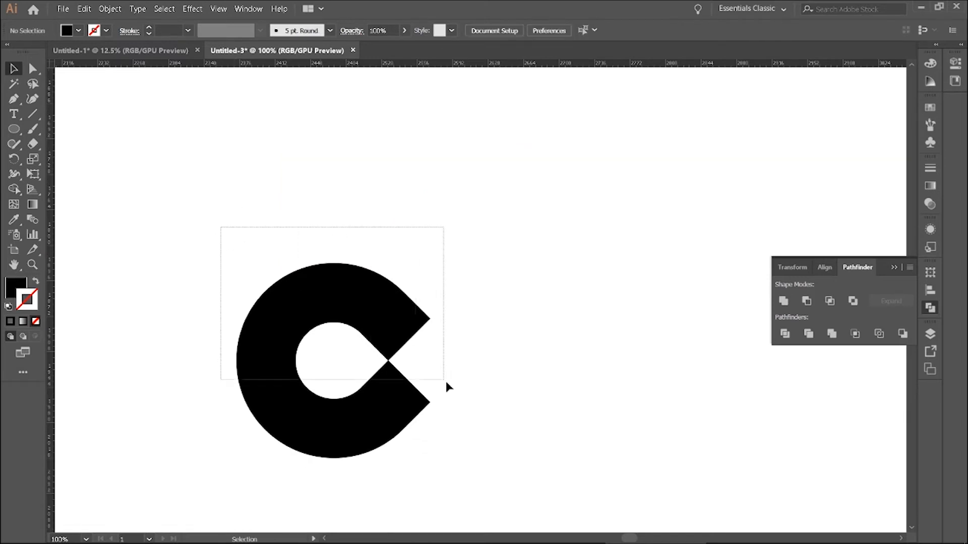
{"action": "left_click", "coordinate": [33, 69]}
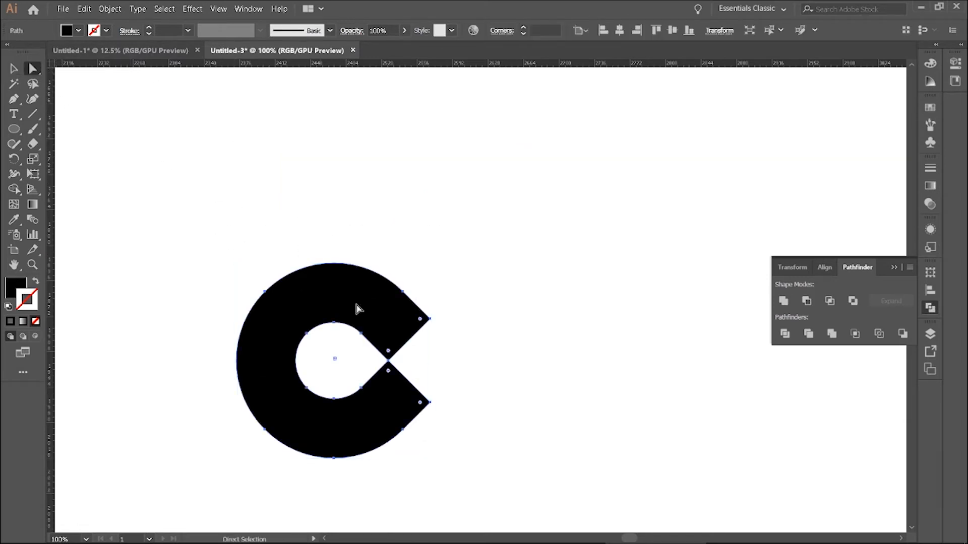
Drag the loop arm's anchor points diagonally to stretch it into a long bar
{"action": "left_click_drag", "start_coordinate": [360, 308], "coordinate": [404, 374]}
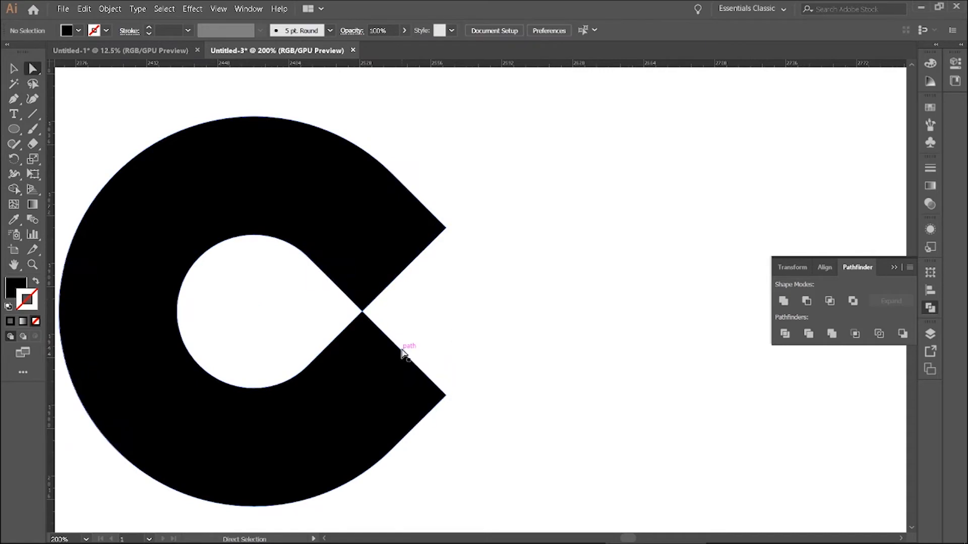
{"action": "left_click_drag", "start_coordinate": [404, 349], "coordinate": [392, 364]}
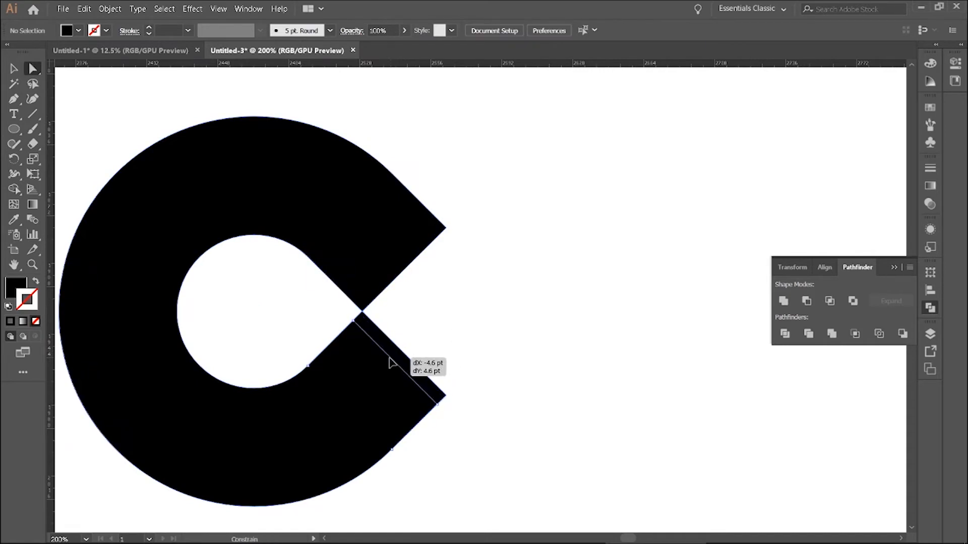
{"action": "left_click_drag", "start_coordinate": [355, 327], "coordinate": [432, 408]}
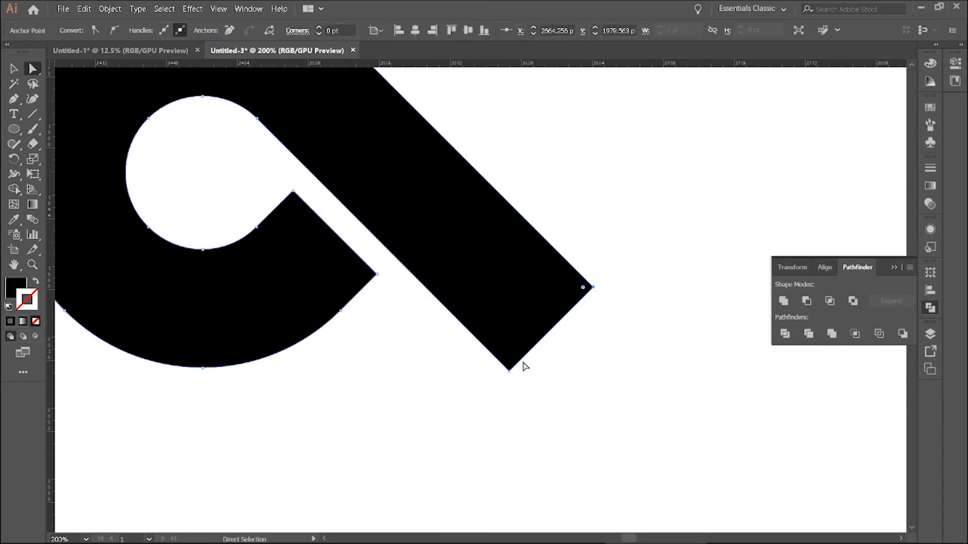
{"action": "left_click", "coordinate": [509, 364]}
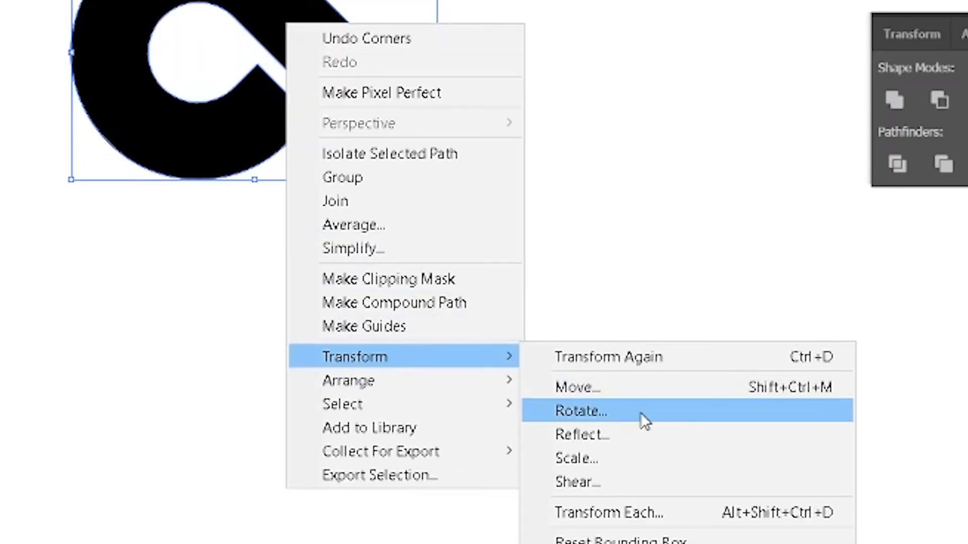
Reflect copies of the loop vertically and horizontally to form the interlocking infinity
{"action": "left_click", "coordinate": [581, 435]}
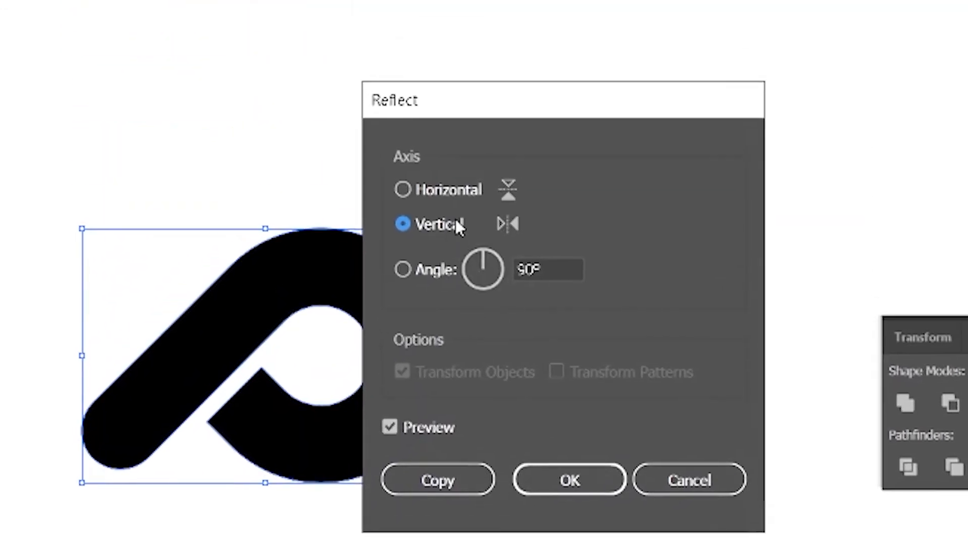
{"action": "left_click", "coordinate": [438, 480]}
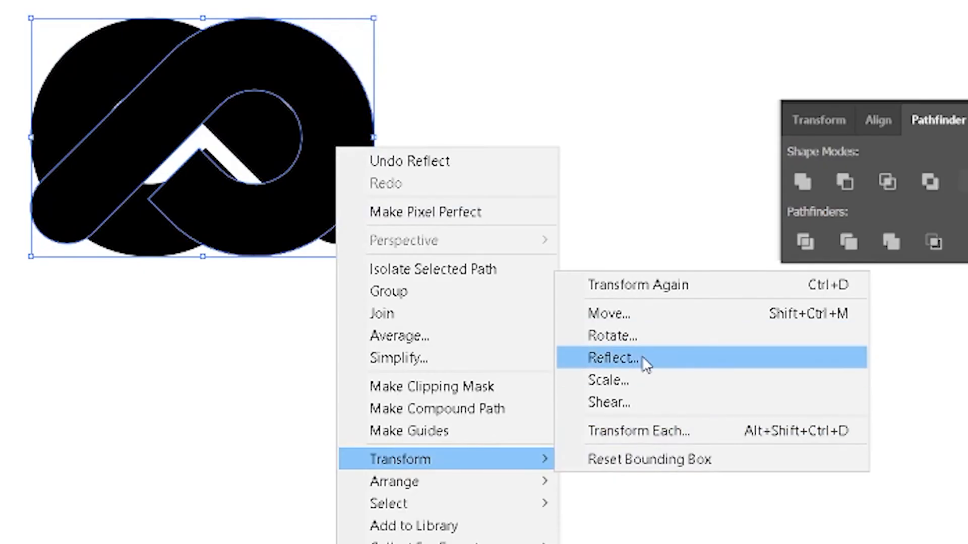
{"action": "left_click", "coordinate": [612, 358]}
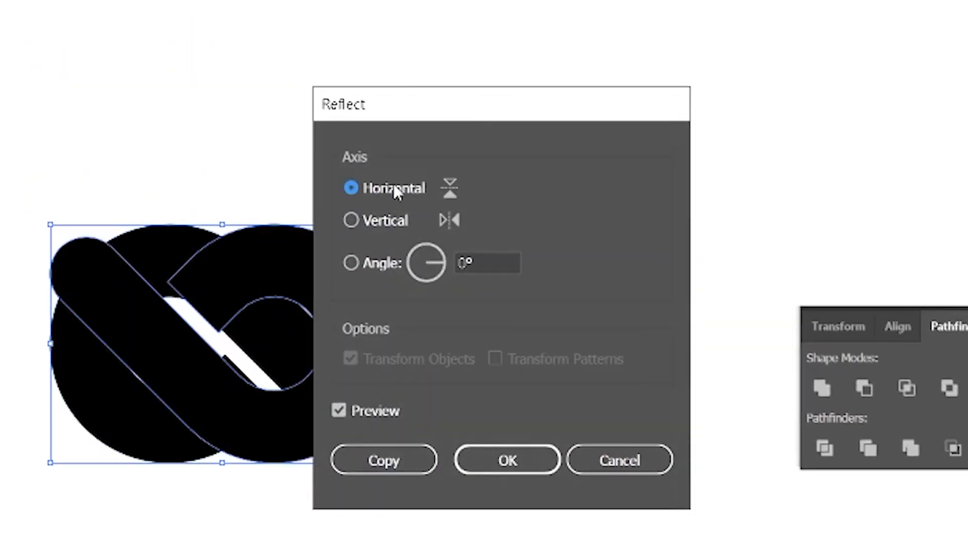
{"action": "left_click", "coordinate": [506, 460]}
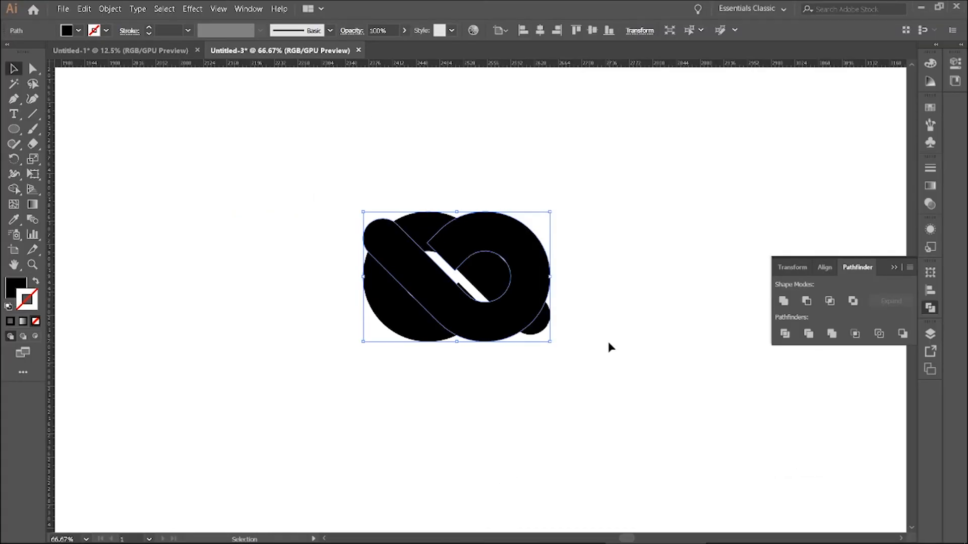
{"action": "key", "text": "ctrl+;"}
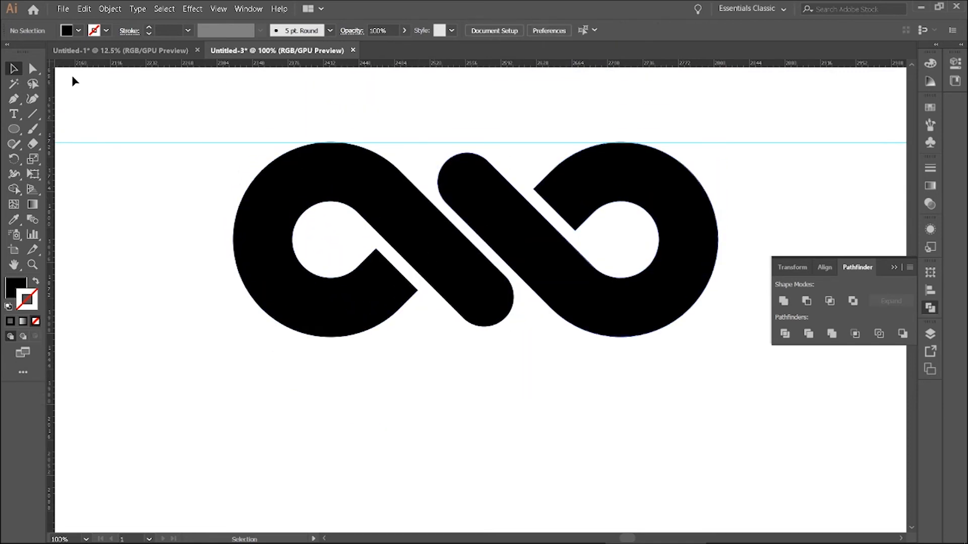
Select the infinity logo, rotate it 45° so the bars stand upright, then deselect
{"action": "left_click", "coordinate": [476, 241]}
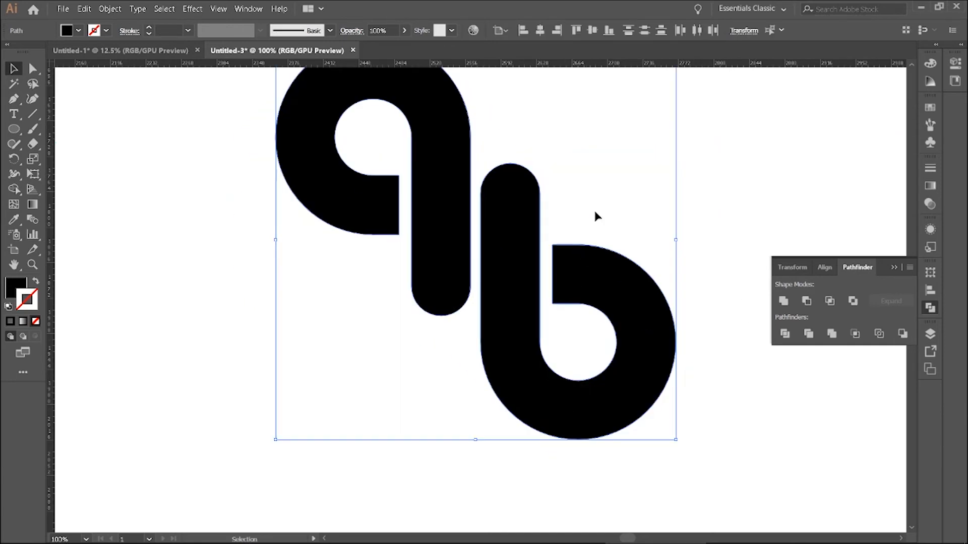
{"action": "mouse_move", "coordinate": [738, 176]}
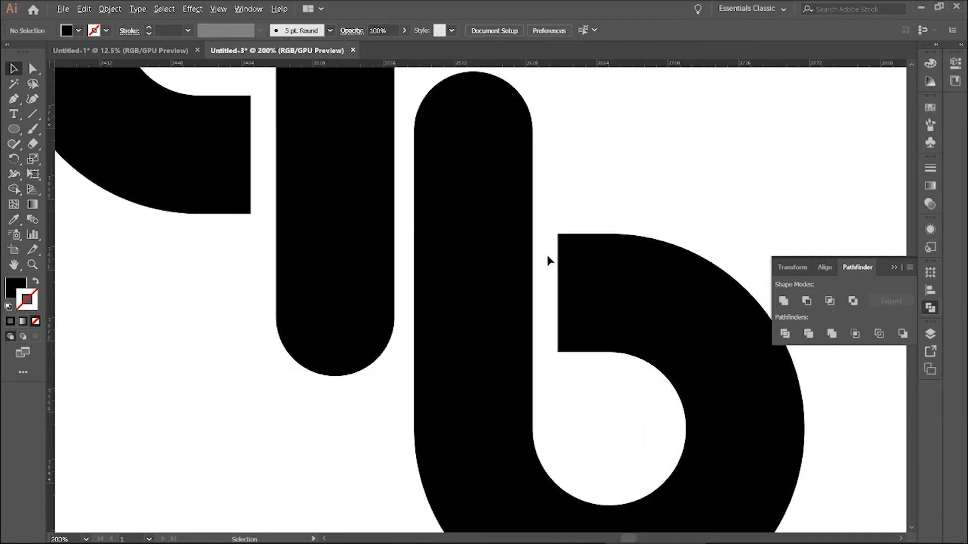
{"action": "left_click", "coordinate": [14, 129]}
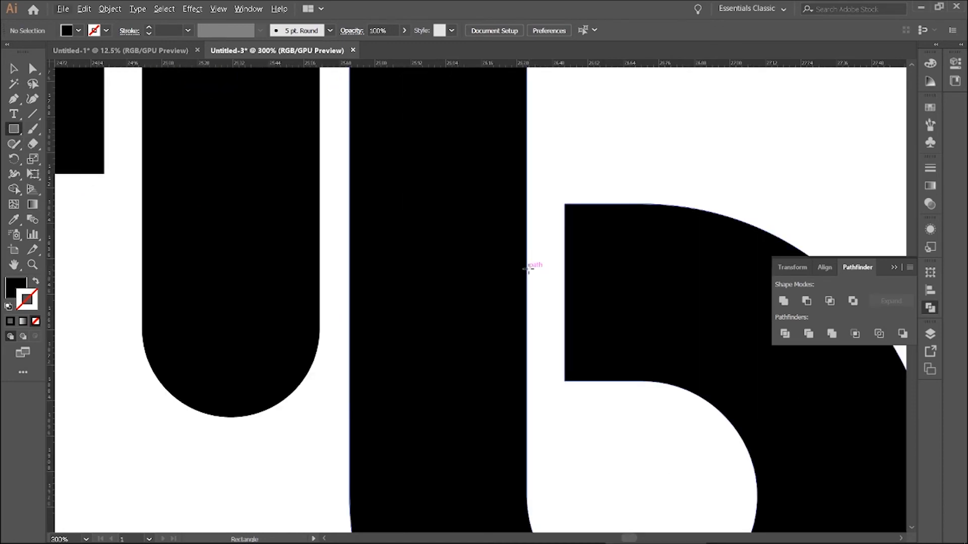
Draw a small #E00B48 red rectangle in one gap and Alt-drag a copy into another
{"action": "left_click_drag", "start_coordinate": [526, 265], "coordinate": [561, 318]}
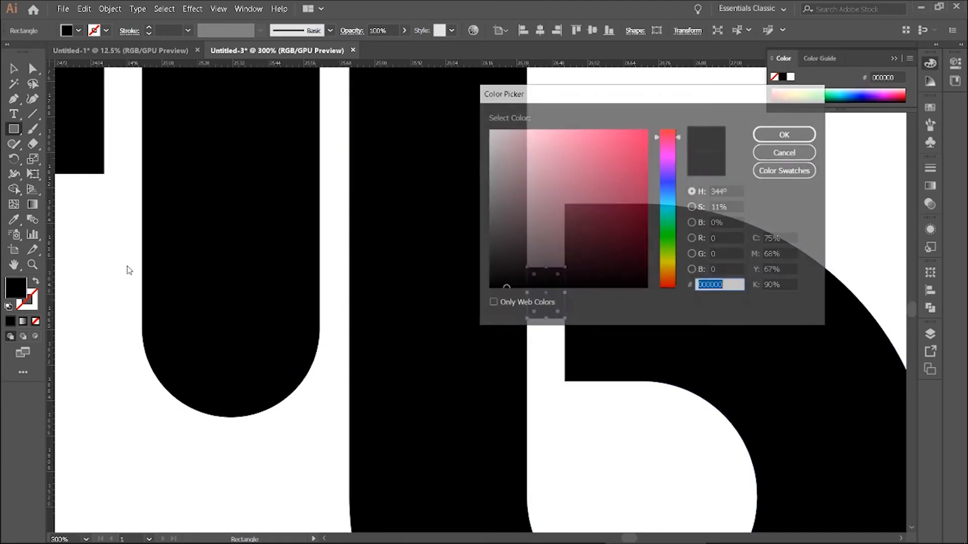
{"action": "left_click", "coordinate": [640, 148]}
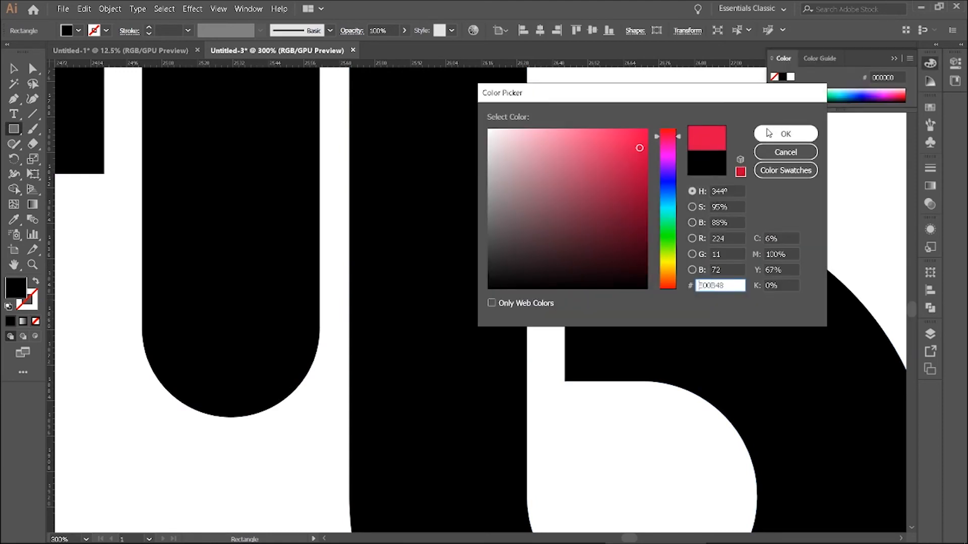
{"action": "left_click", "coordinate": [784, 133]}
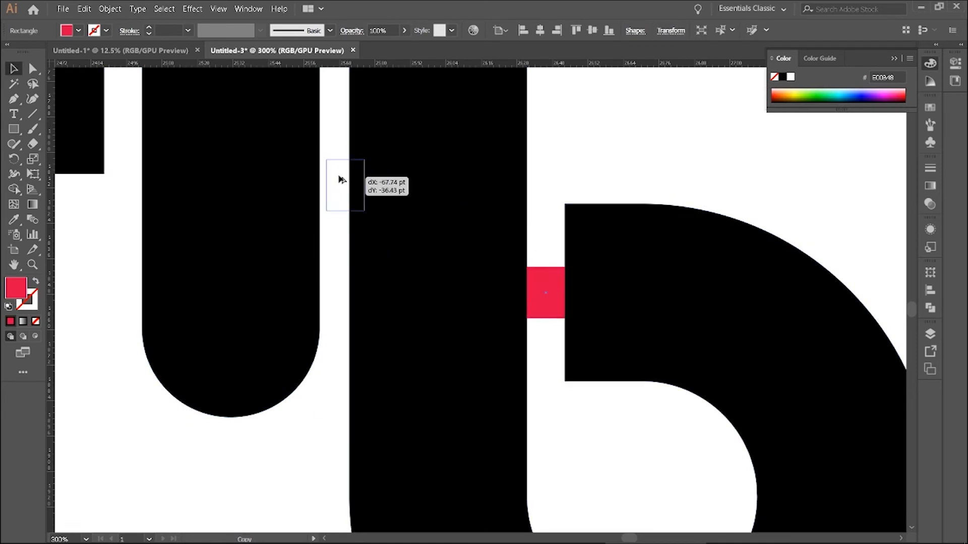
{"action": "left_click_drag", "start_coordinate": [342, 179], "coordinate": [330, 176]}
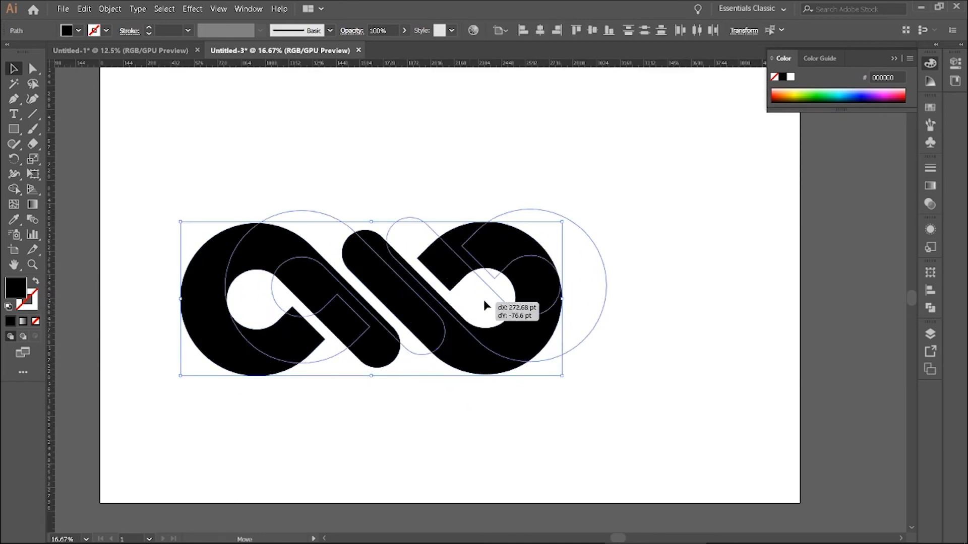
Centre the logo on the artboard, fill it #FF0000 red then #0013FF blue, and cancel Save As
{"action": "left_click_drag", "start_coordinate": [561, 375], "coordinate": [646, 371]}
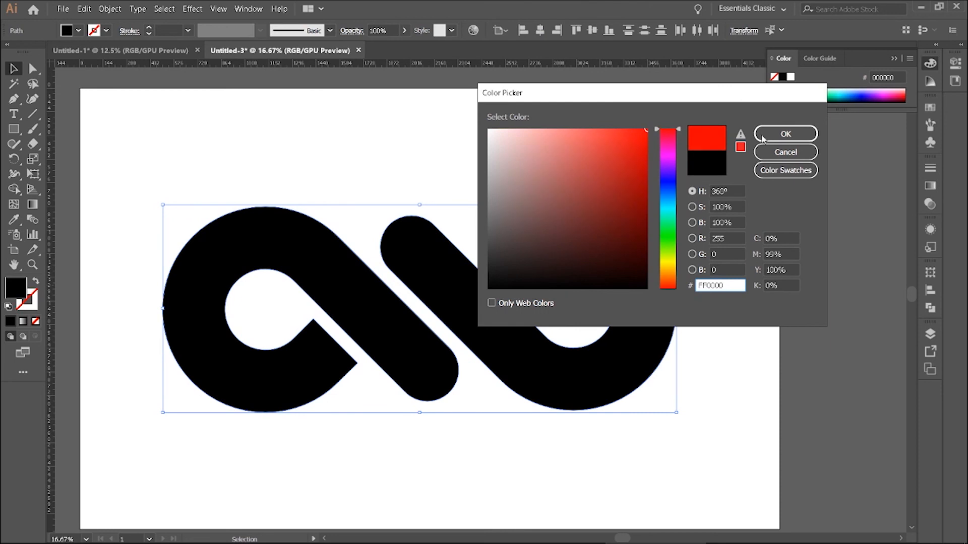
{"action": "left_click", "coordinate": [784, 134]}
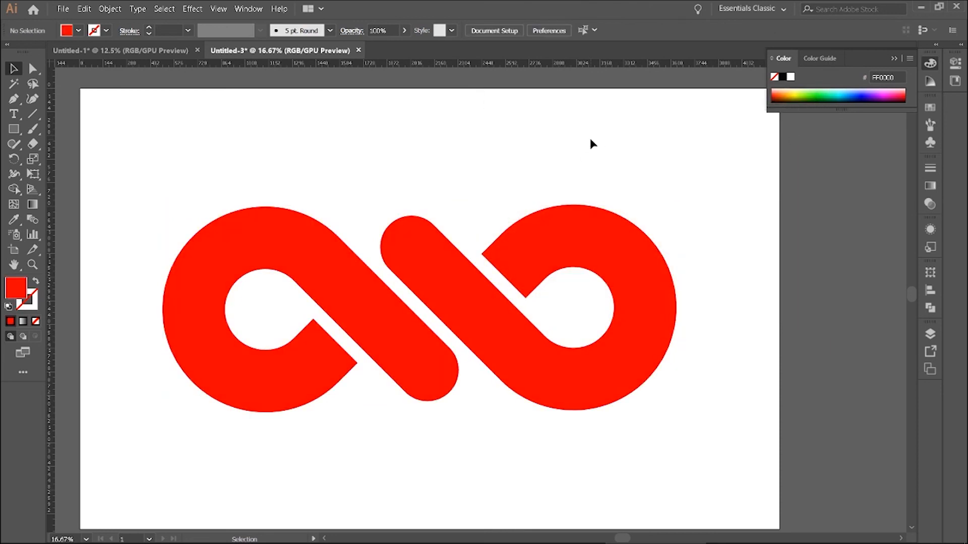
{"action": "left_click", "coordinate": [815, 96]}
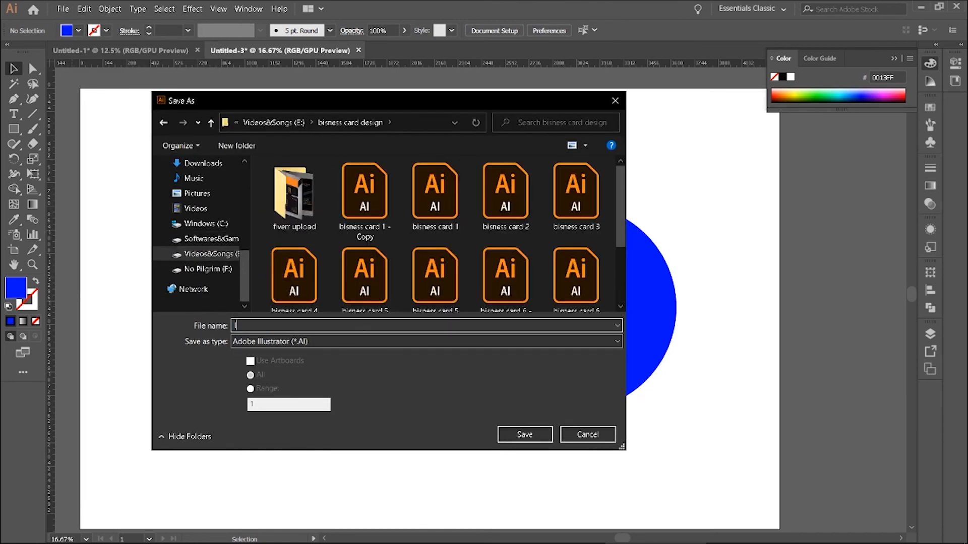
{"action": "left_click", "coordinate": [586, 434]}
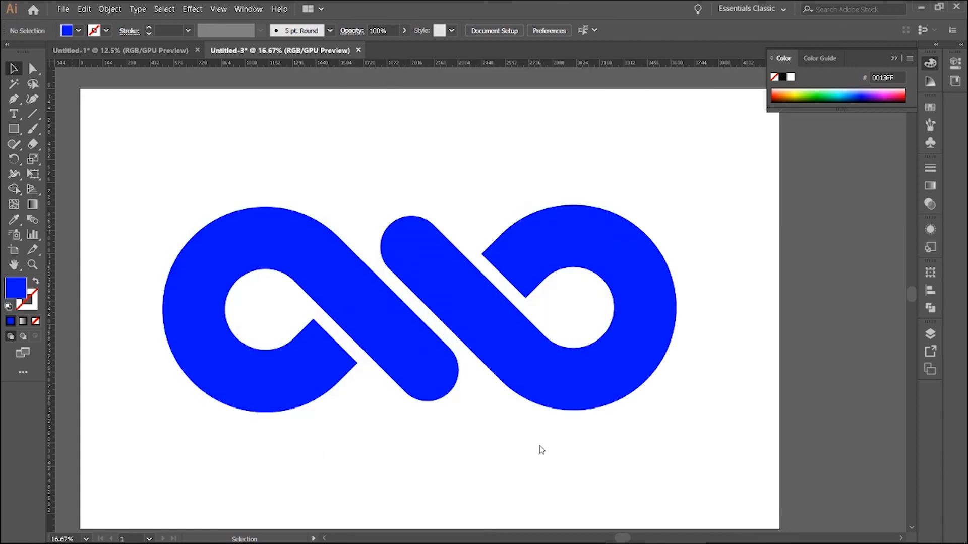